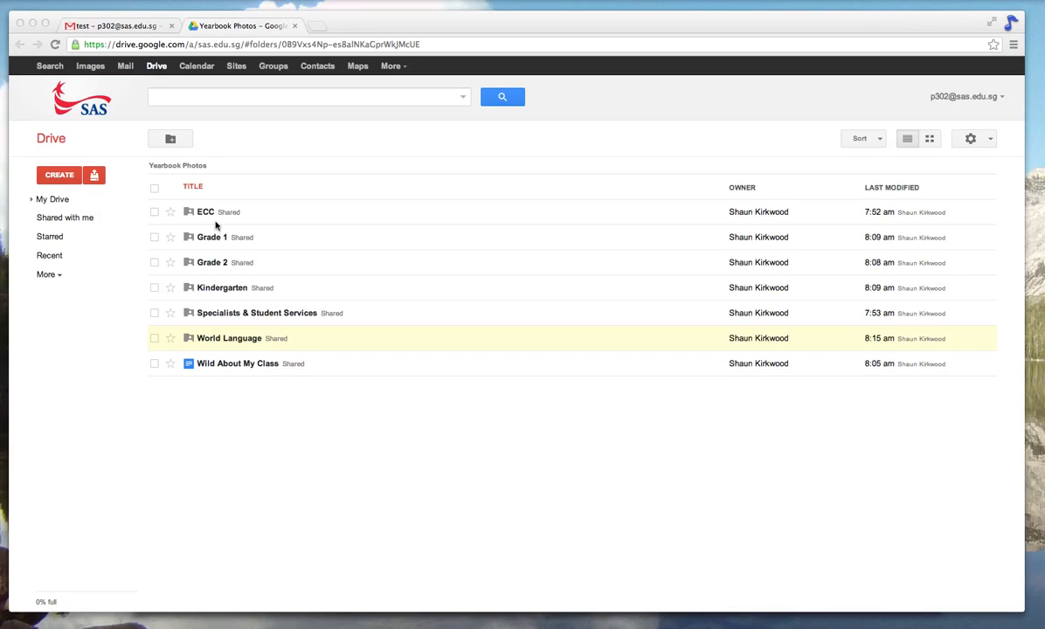
{"action": "mouse_move", "coordinate": [212, 278]}
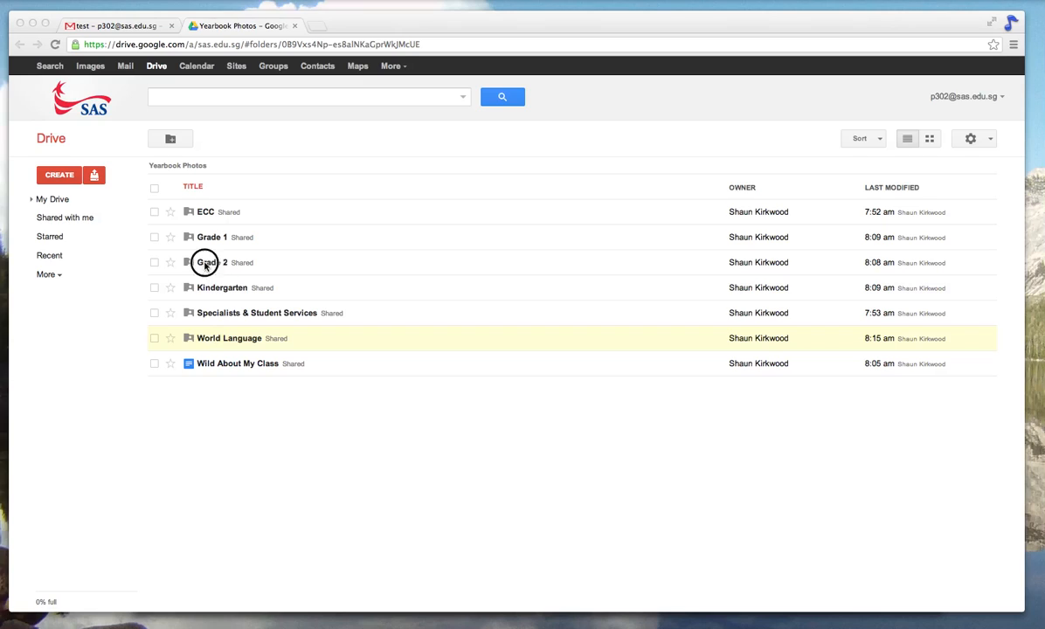
Navigate into Grade 2 and then the empty Arnold folder
{"action": "double_click", "coordinate": [210, 262]}
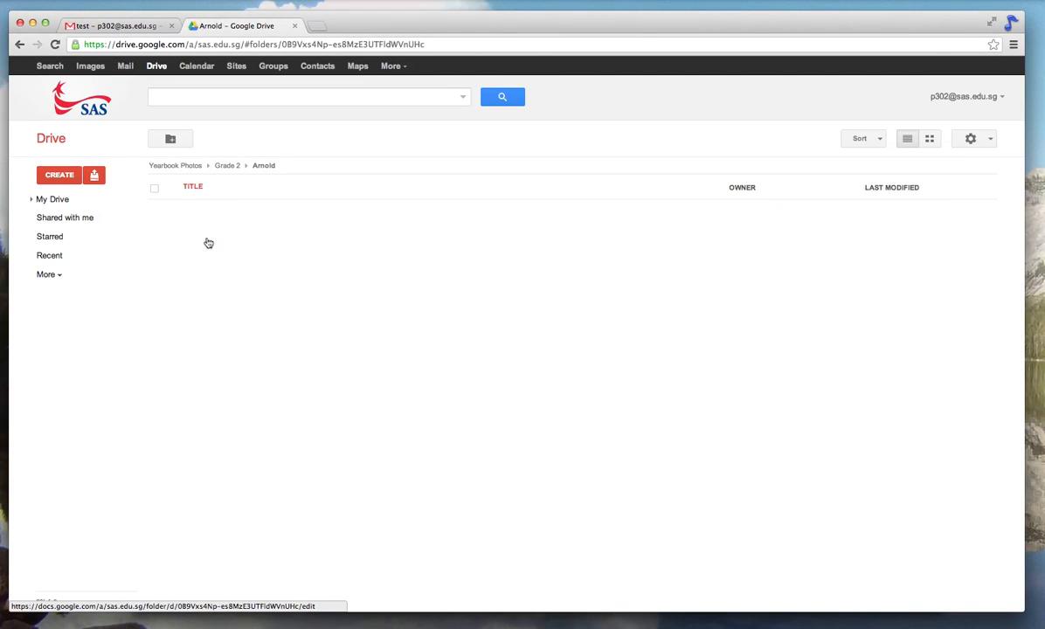
{"action": "mouse_move", "coordinate": [297, 173]}
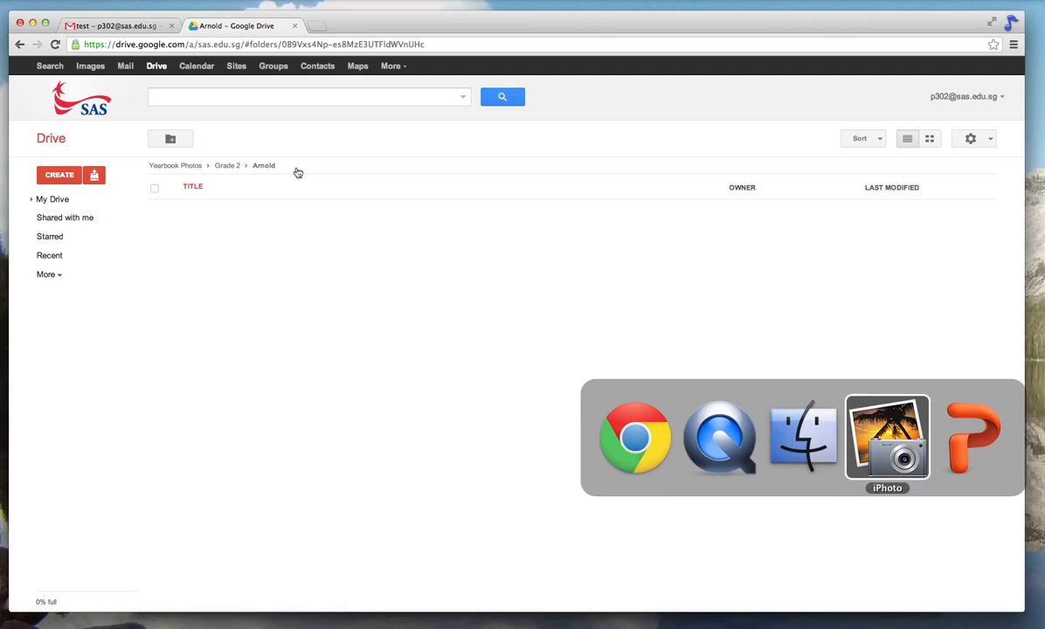
Drag the selected classroom photos from iPhoto onto the Arnold folder in Chrome
{"action": "left_click", "coordinate": [887, 437]}
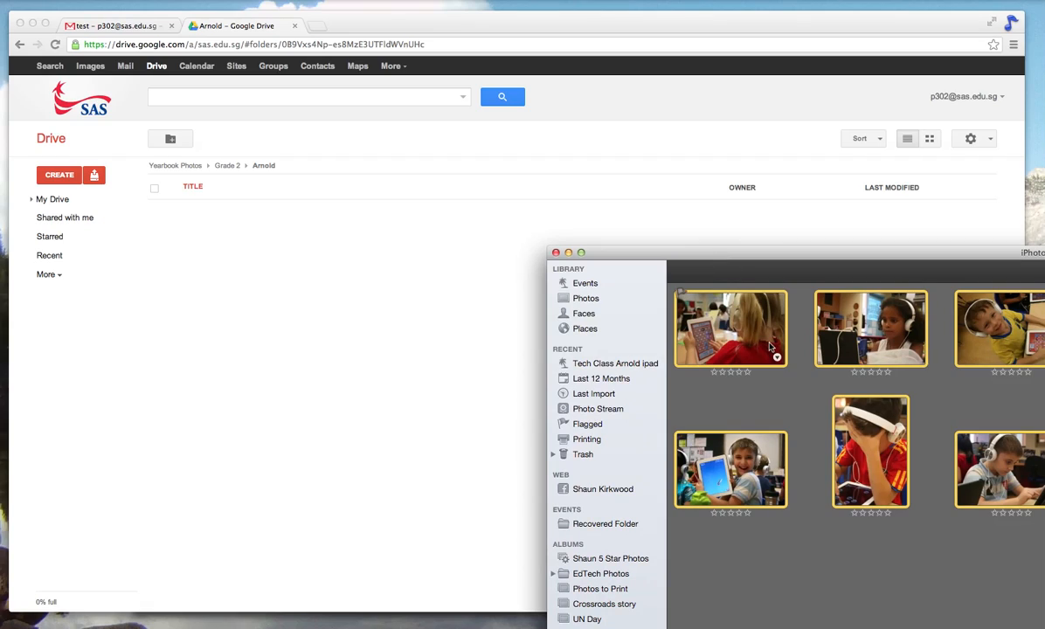
{"action": "mouse_move", "coordinate": [741, 340]}
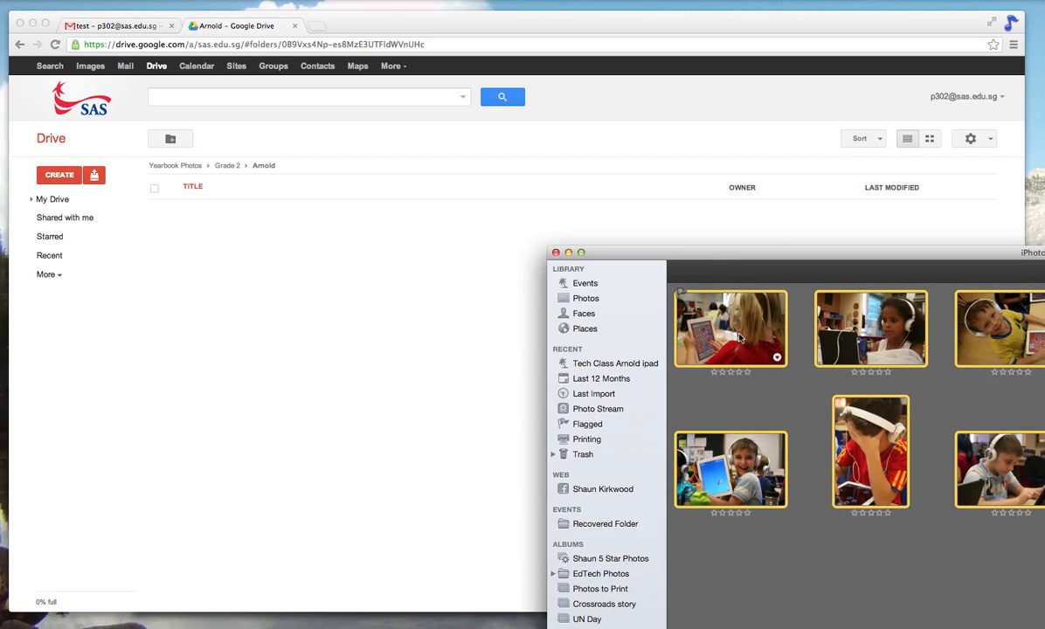
{"action": "left_click_drag", "start_coordinate": [730, 328], "coordinate": [673, 375]}
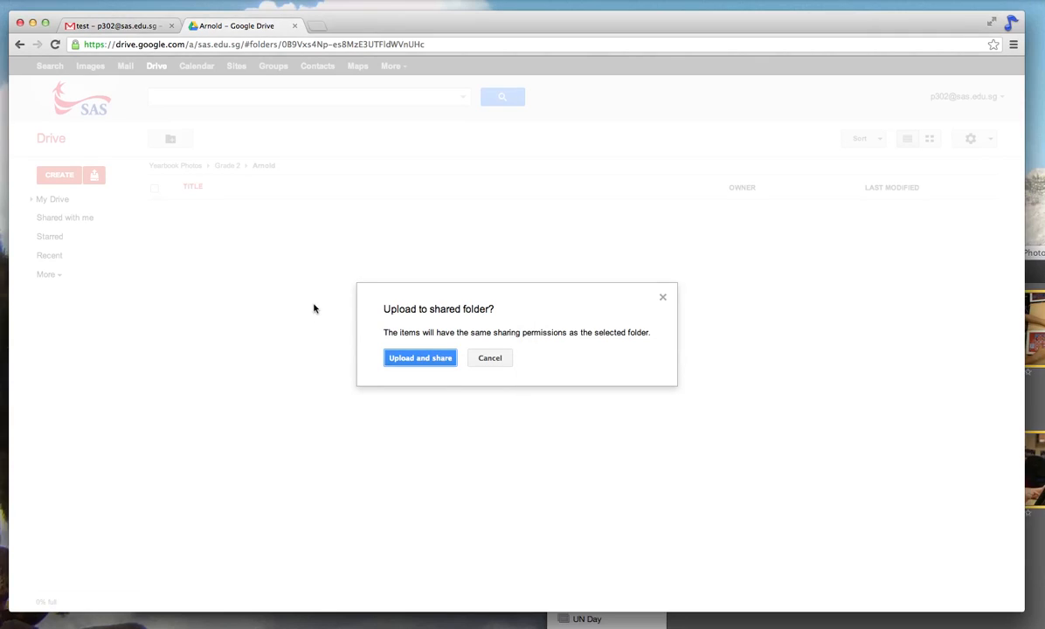
{"action": "mouse_move", "coordinate": [419, 358]}
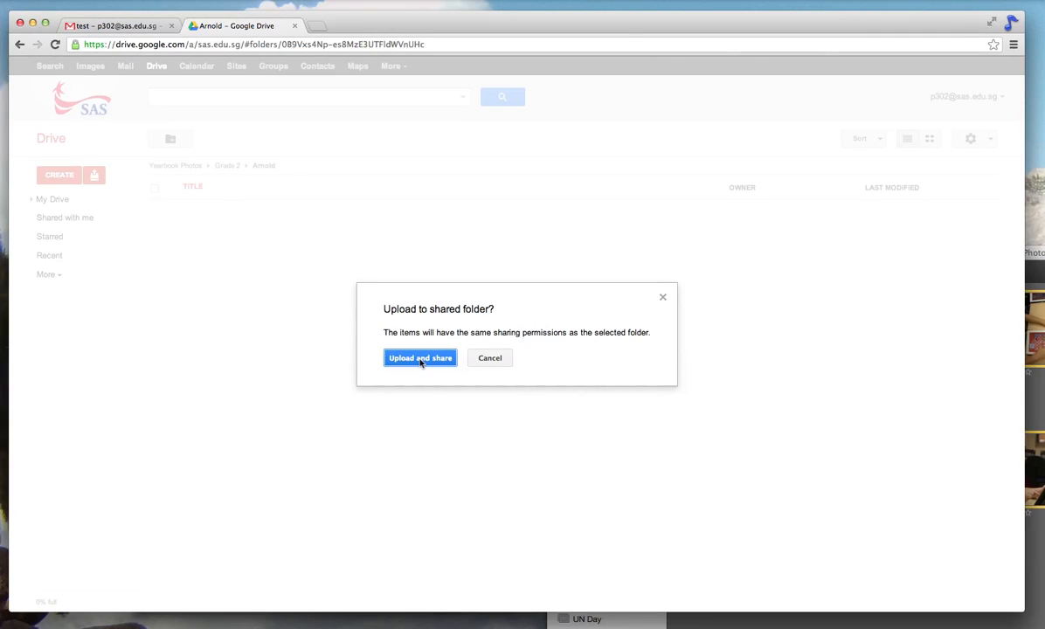
Confirm 'Upload and share' so the 10 JPG photos start uploading to Arnold
{"action": "left_click", "coordinate": [419, 356]}
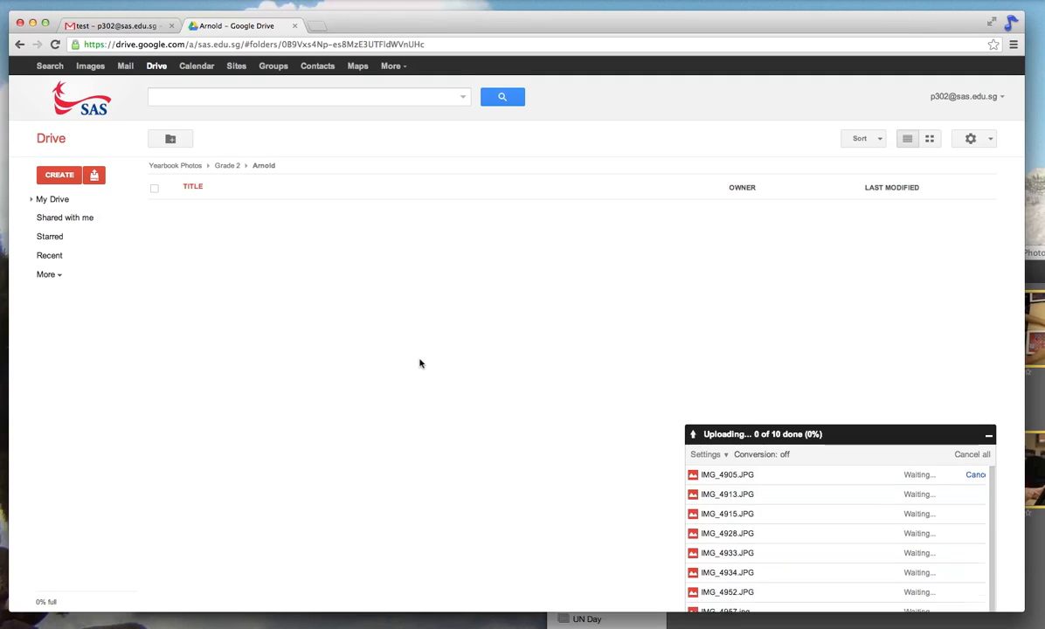